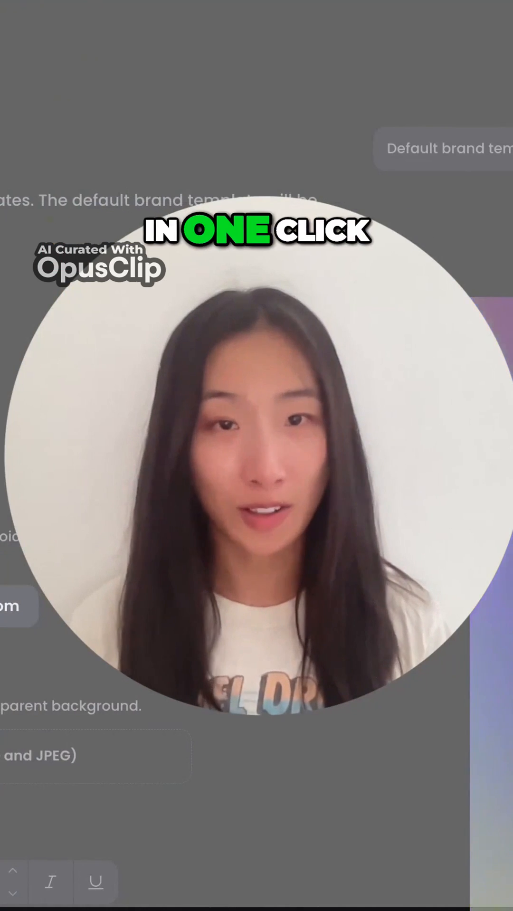
- Rename the default brand template to 'Podcast template' and confirm
click(162, 310)
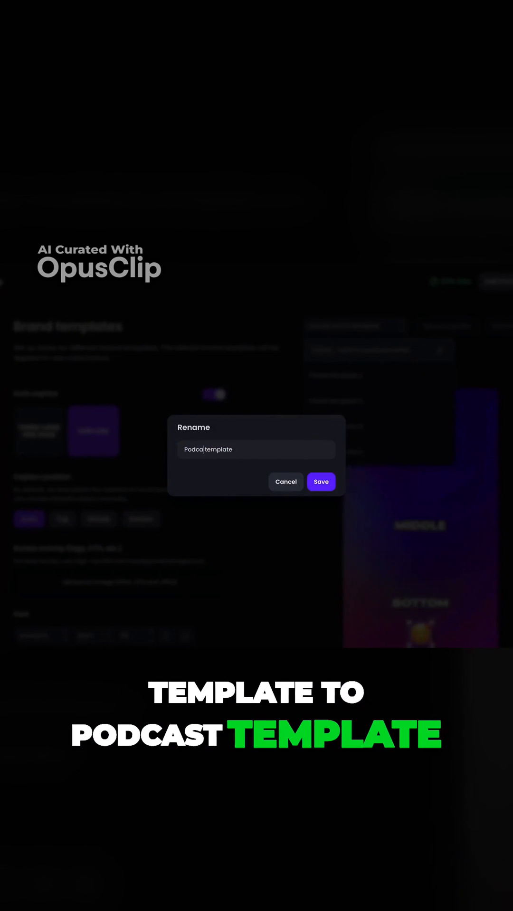
click(321, 481)
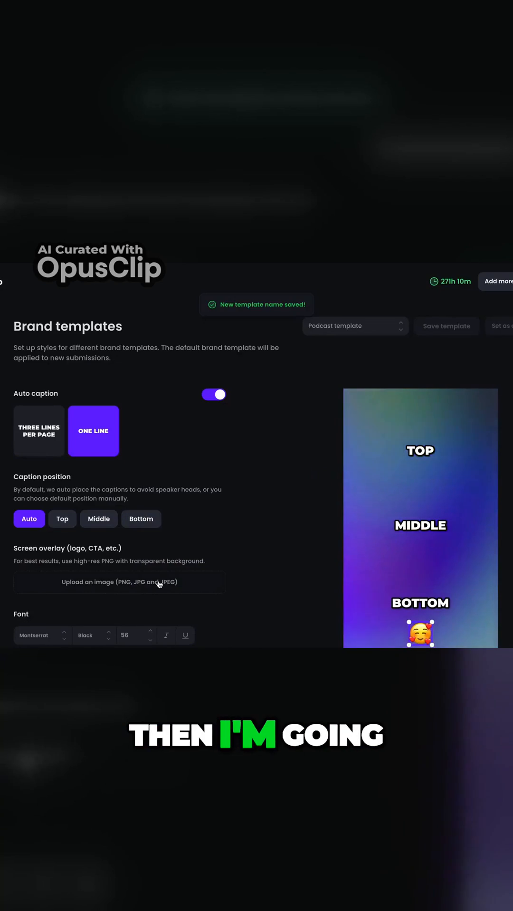
- Upload the frame overlay PNG, set caption colour to yellow EFCA2A, and save the template
click(119, 581)
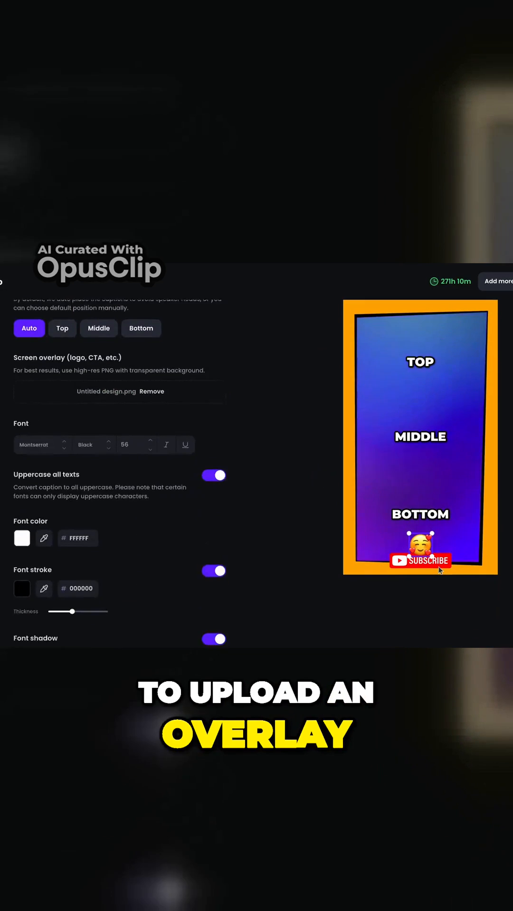
click(22, 538)
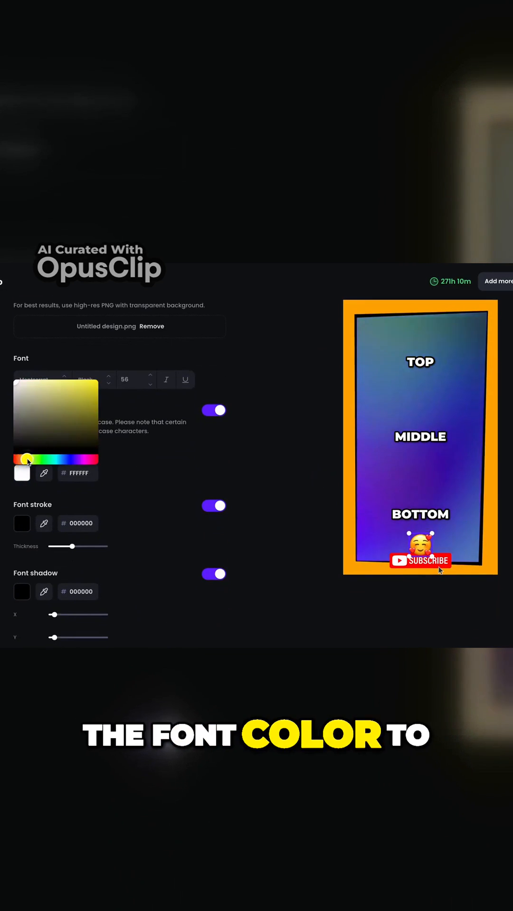
click(26, 460)
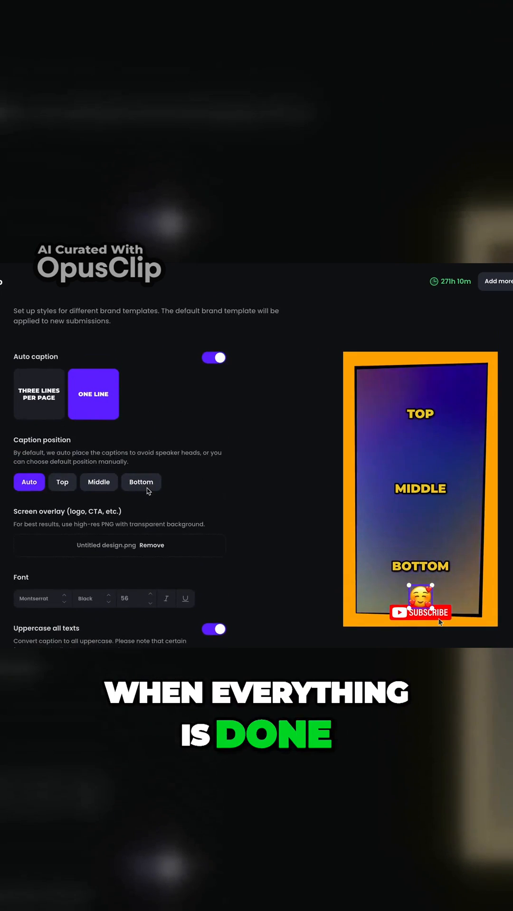
click(446, 325)
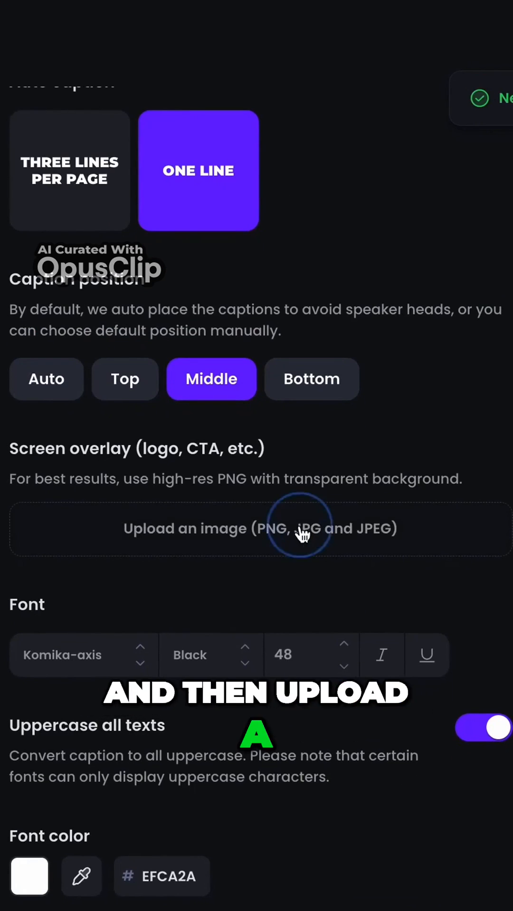
- Upload the gaming template's overlay image and scroll to the caption settings
click(259, 528)
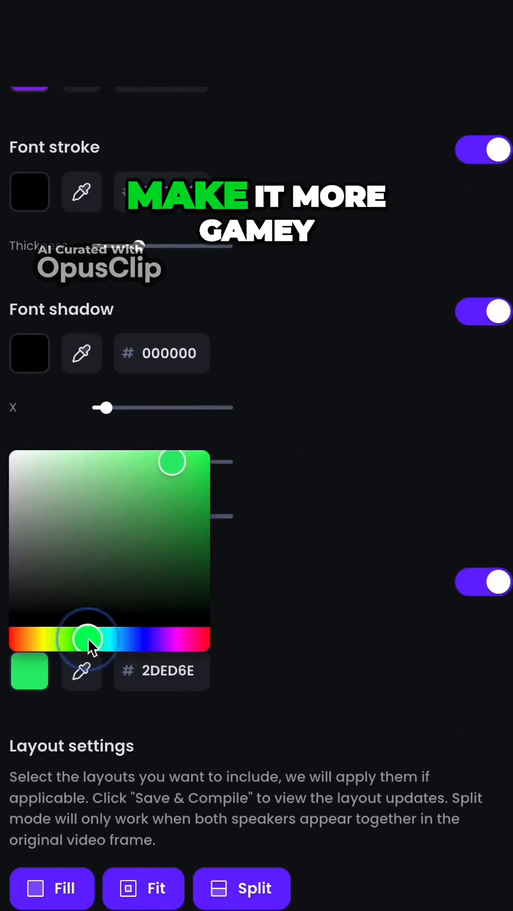
scroll(down, 3)
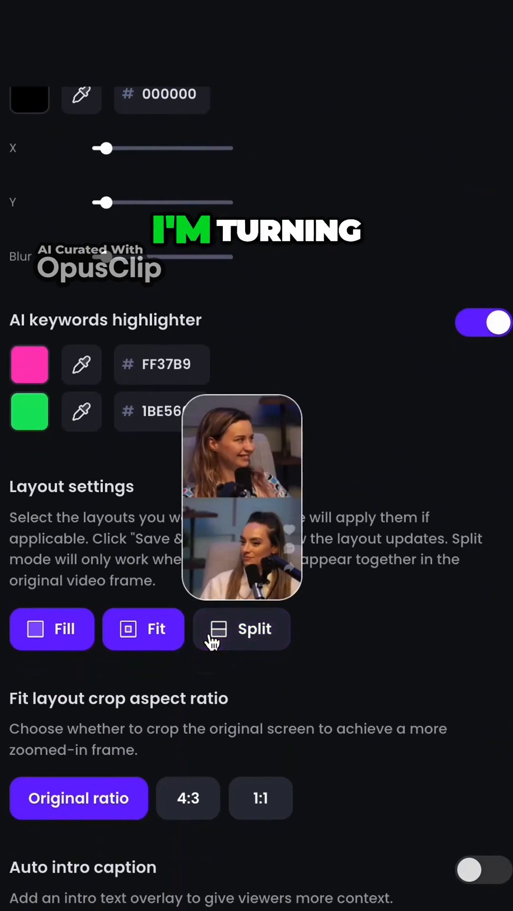